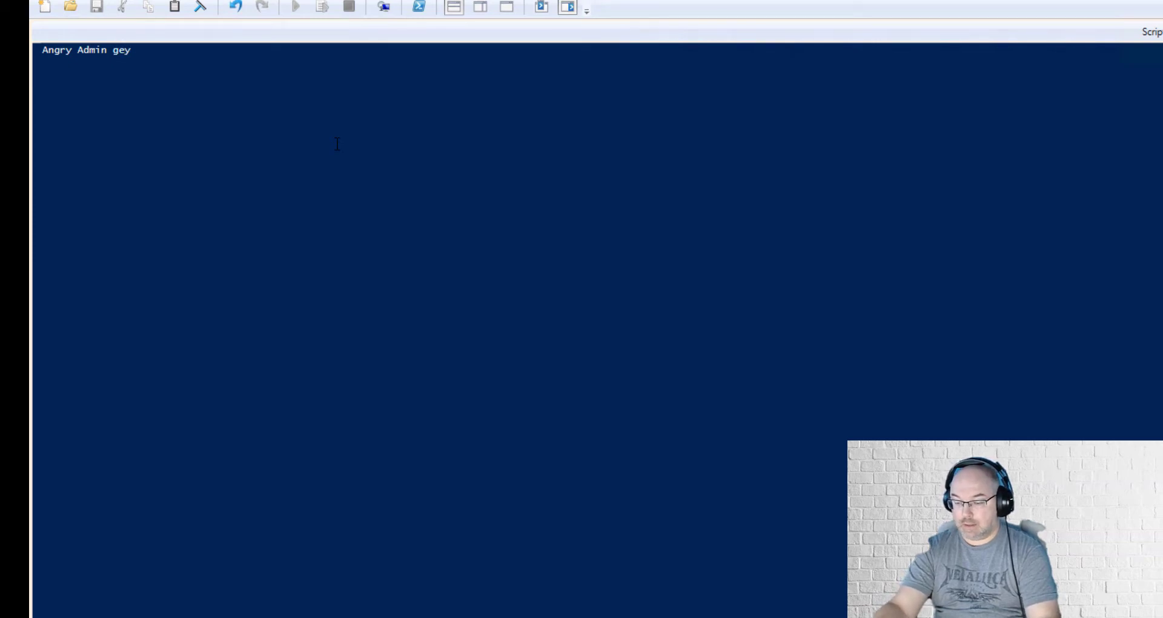
- Run Get-Module, then start Connect-VIServer so it prompts for the Server parameter
{"action": "type", "text": "get-m"}
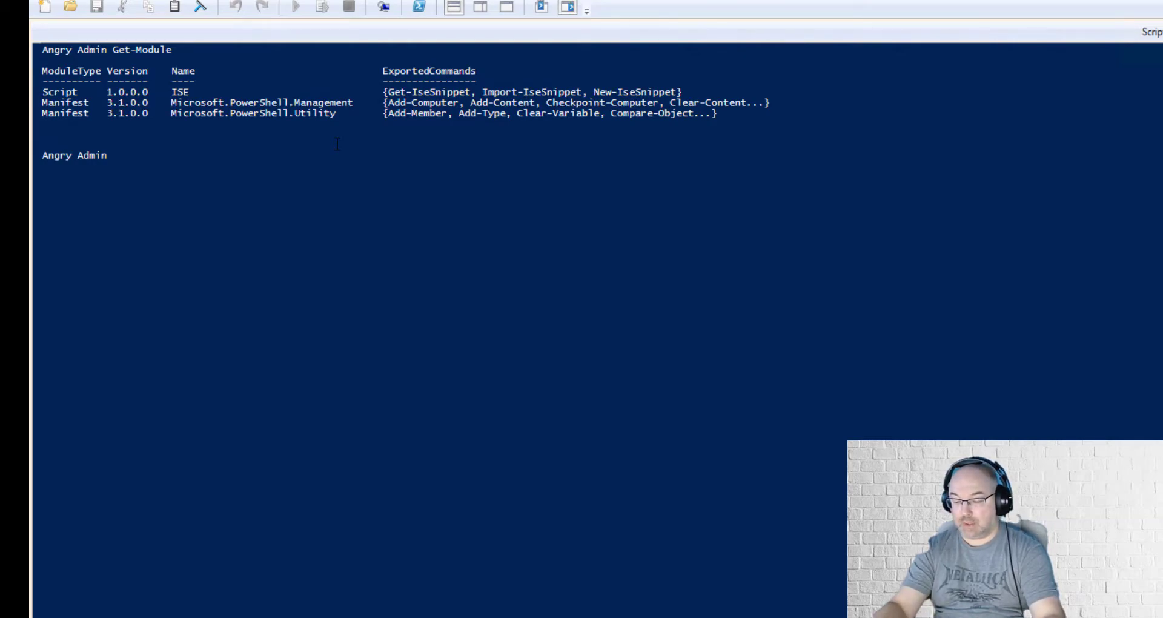
{"action": "type", "text": "connect"}
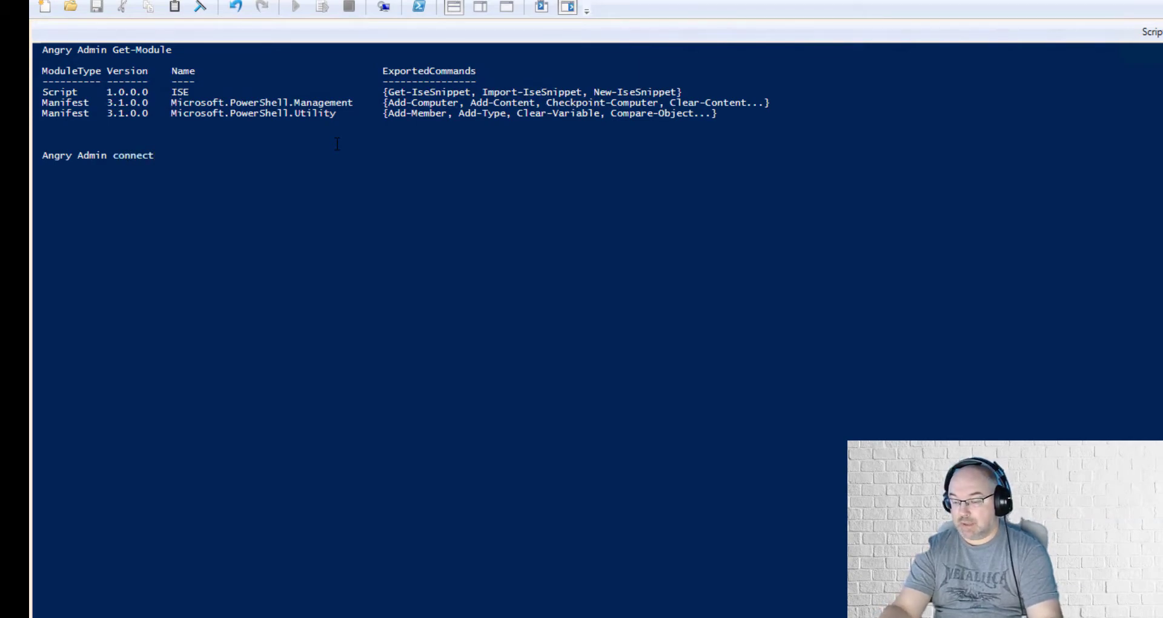
{"action": "type", "text": "-vi"}
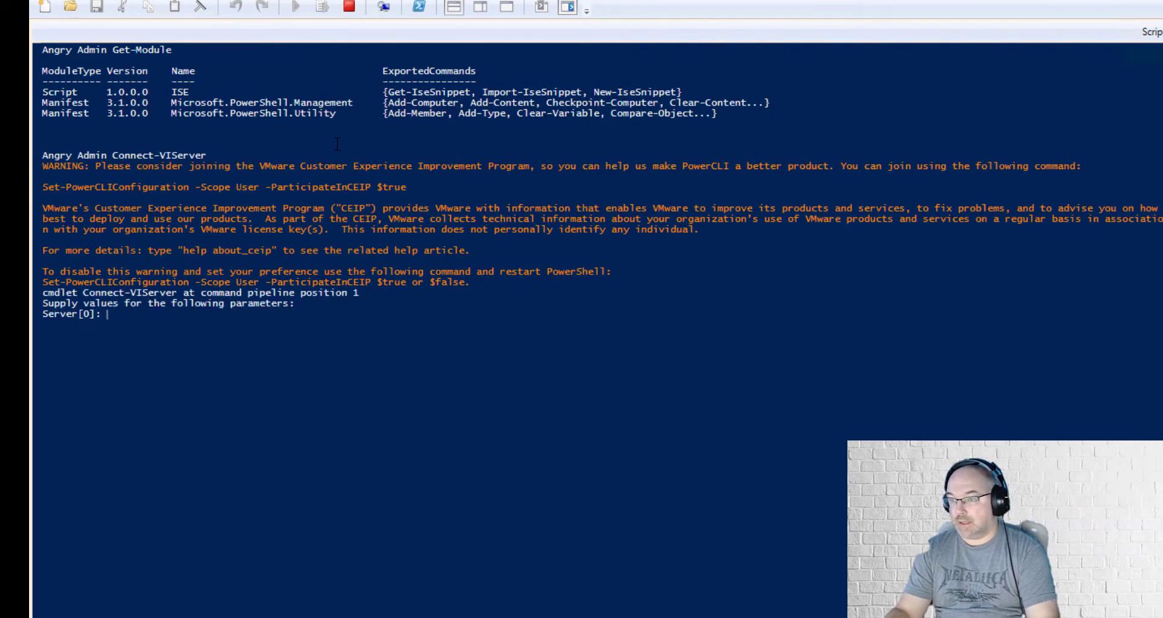
- Exit the Server prompt and rerun Get-Module to see VMware.Vim and VimAutomation modules
{"action": "type", "text": "Angry Admin"}
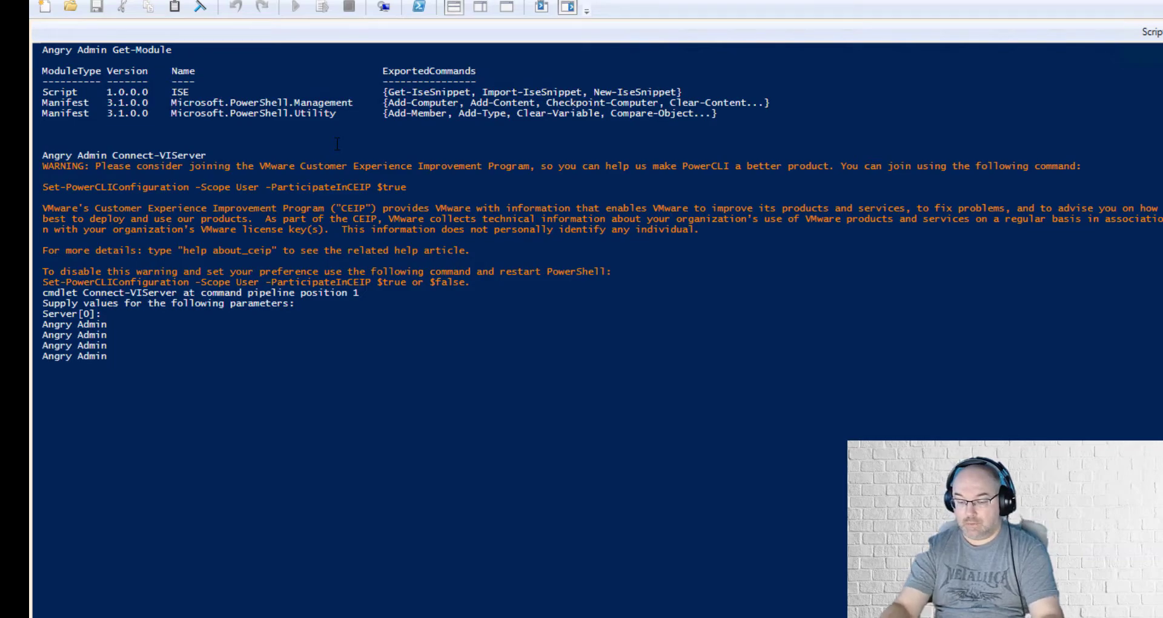
{"action": "type", "text": "get-mo"}
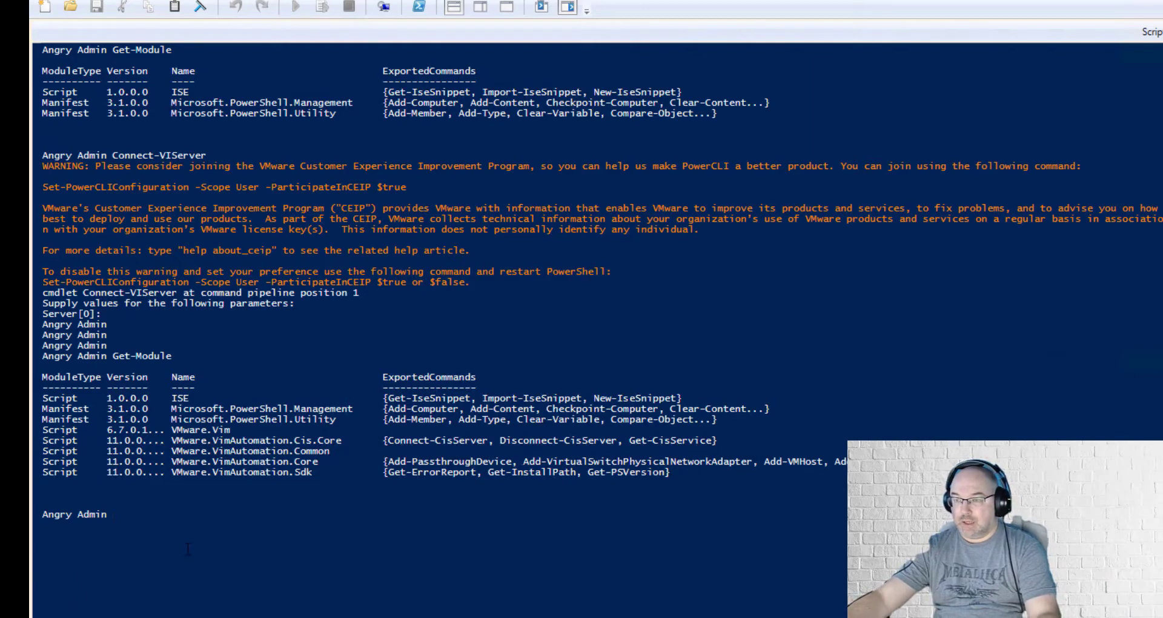
{"action": "type", "text": "get"}
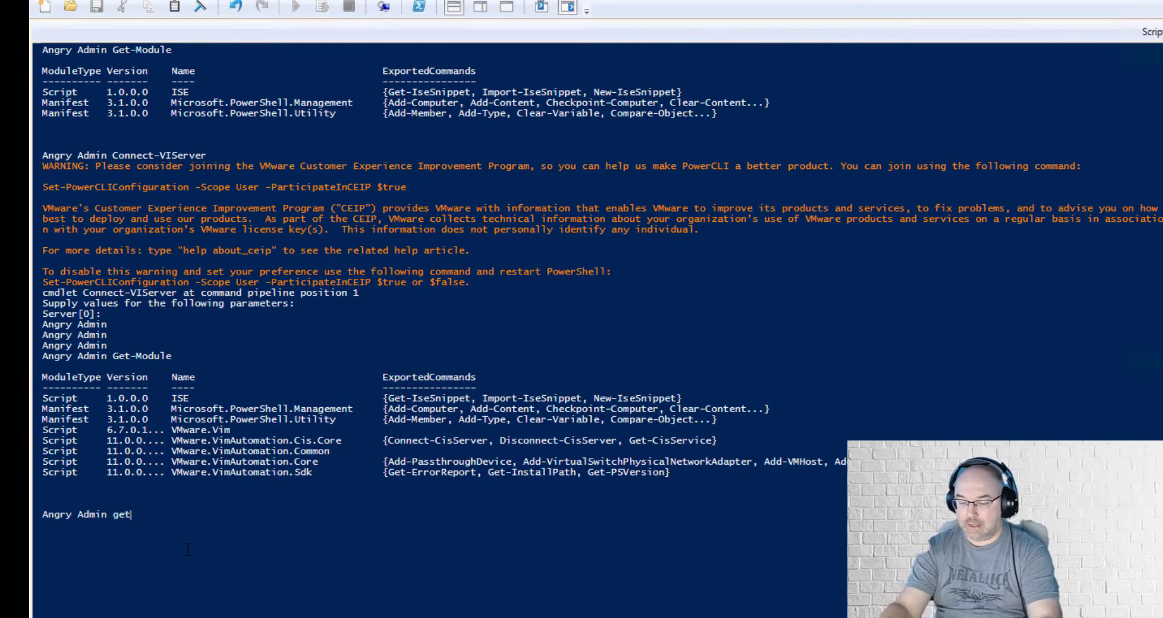
{"action": "type", "text": "-mode"}
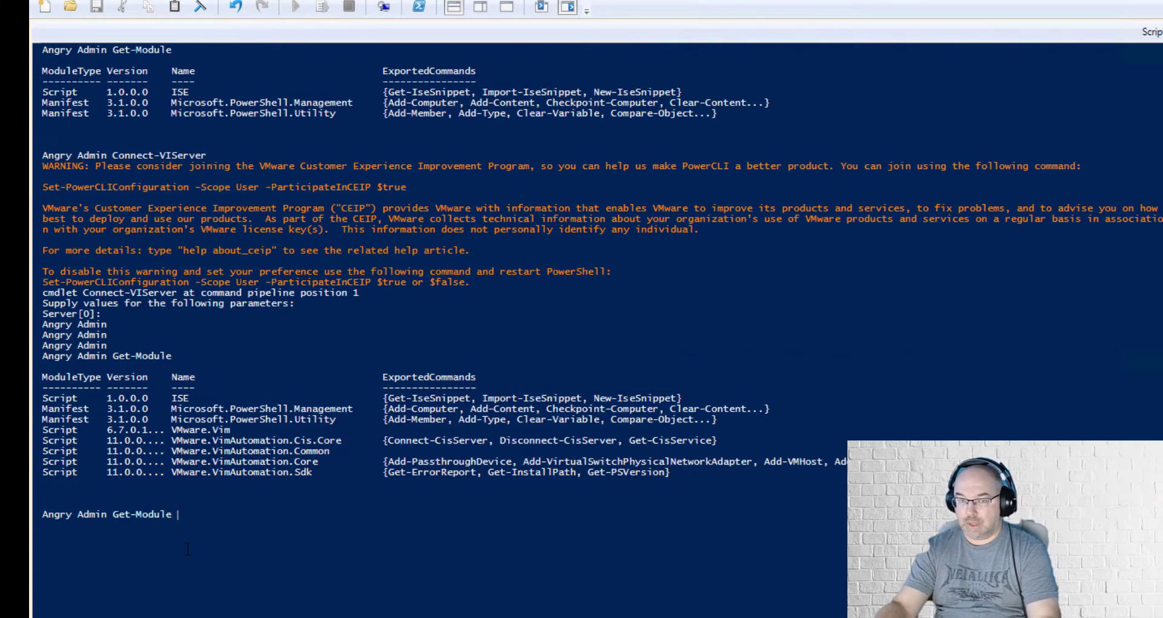
- Enter Get-Module vmware* | Install-Module -Scope AllUsers -SkipPublisherCheck -Force -Confirm:$false
{"action": "type", "text": "vm"}
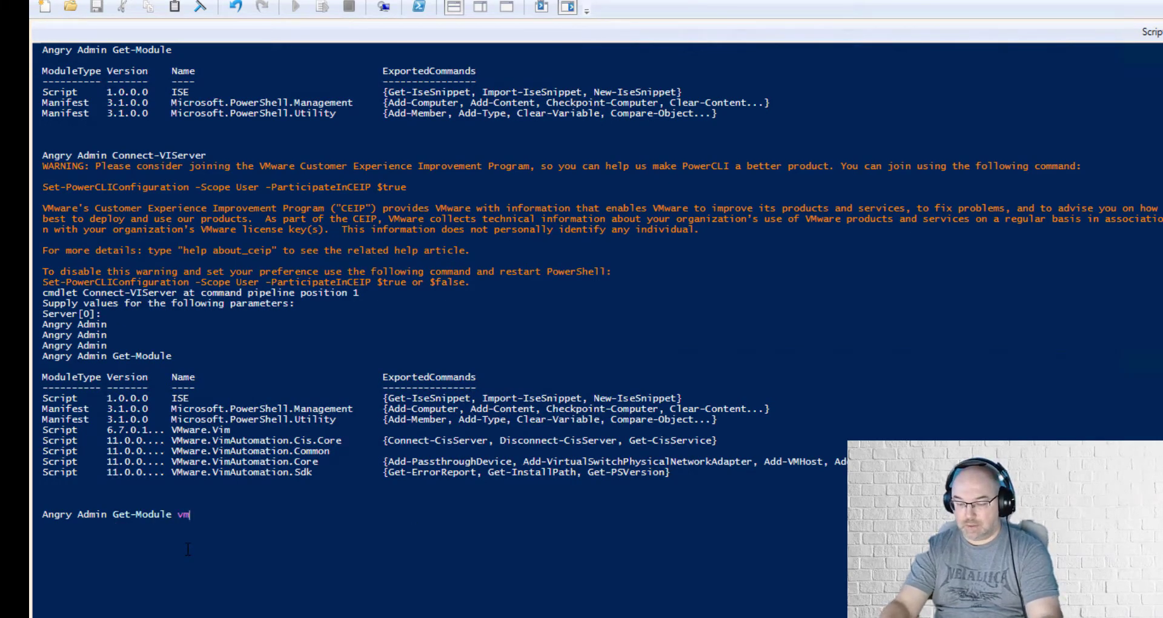
{"action": "type", "text": "ware* | in"}
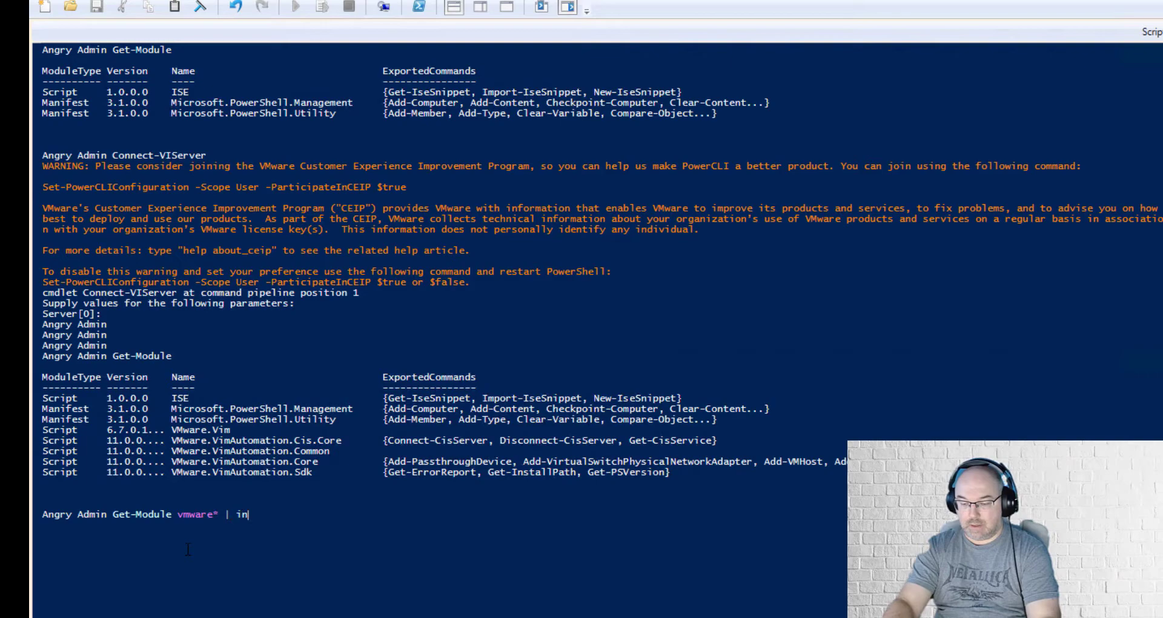
{"action": "type", "text": "stall"}
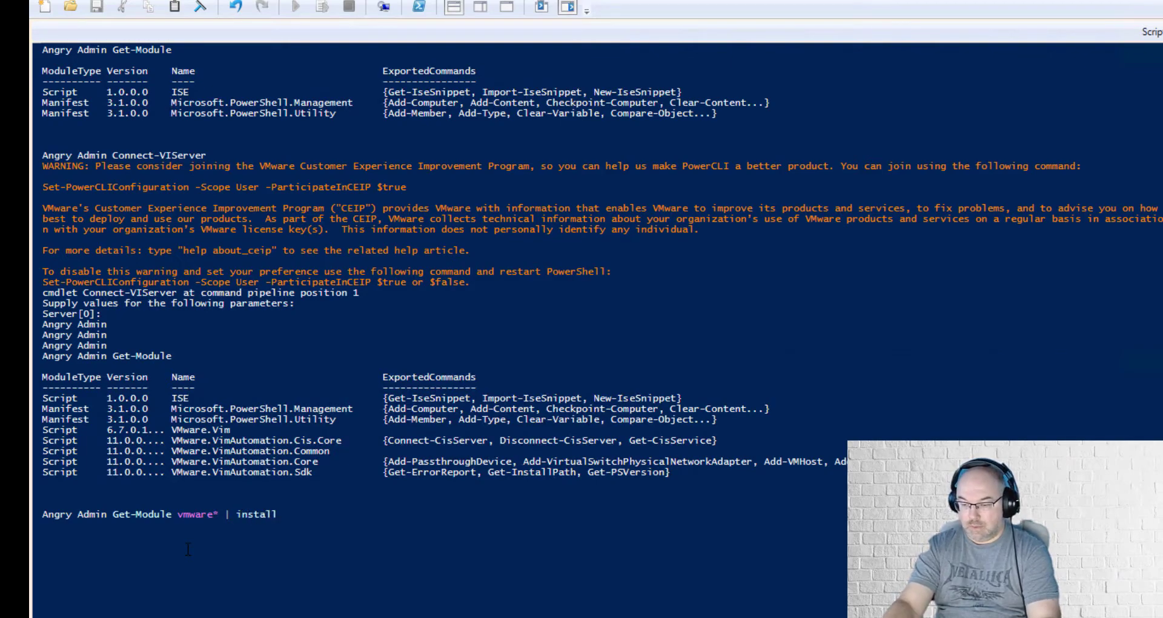
{"action": "type", "text": "Install-Module"}
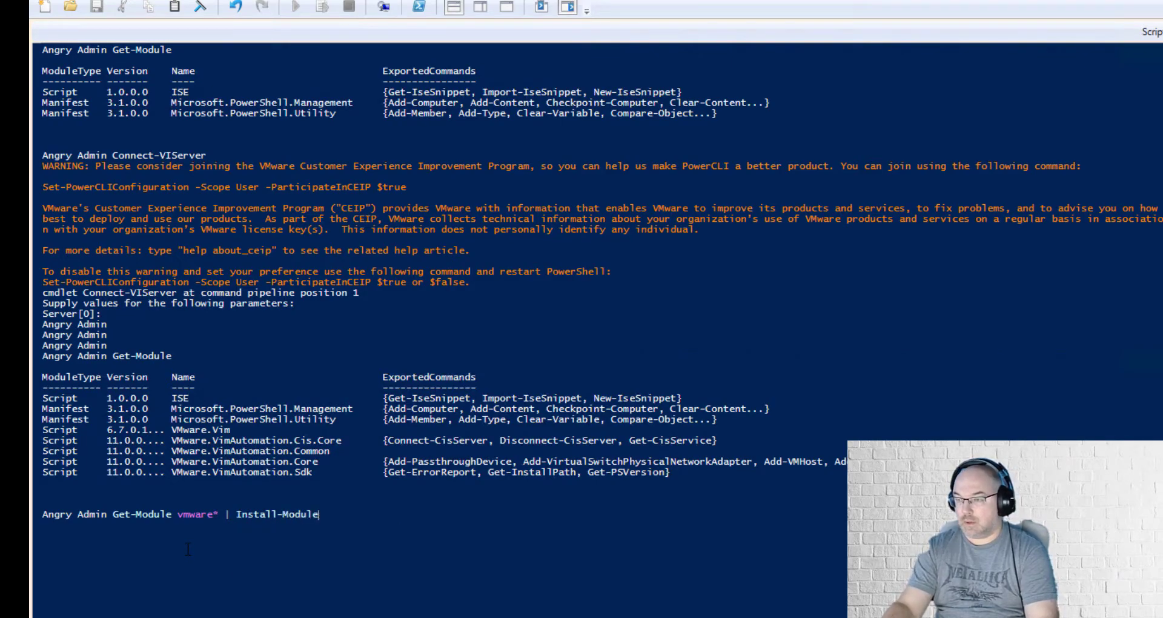
{"action": "type", "text": "-"}
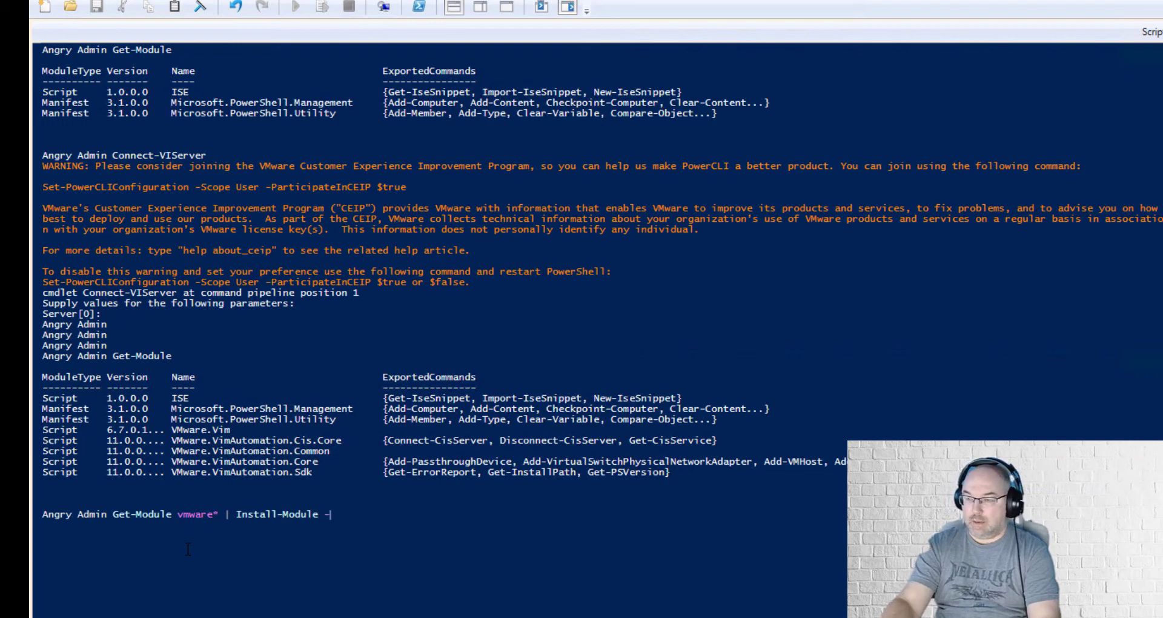
{"action": "type", "text": "S"}
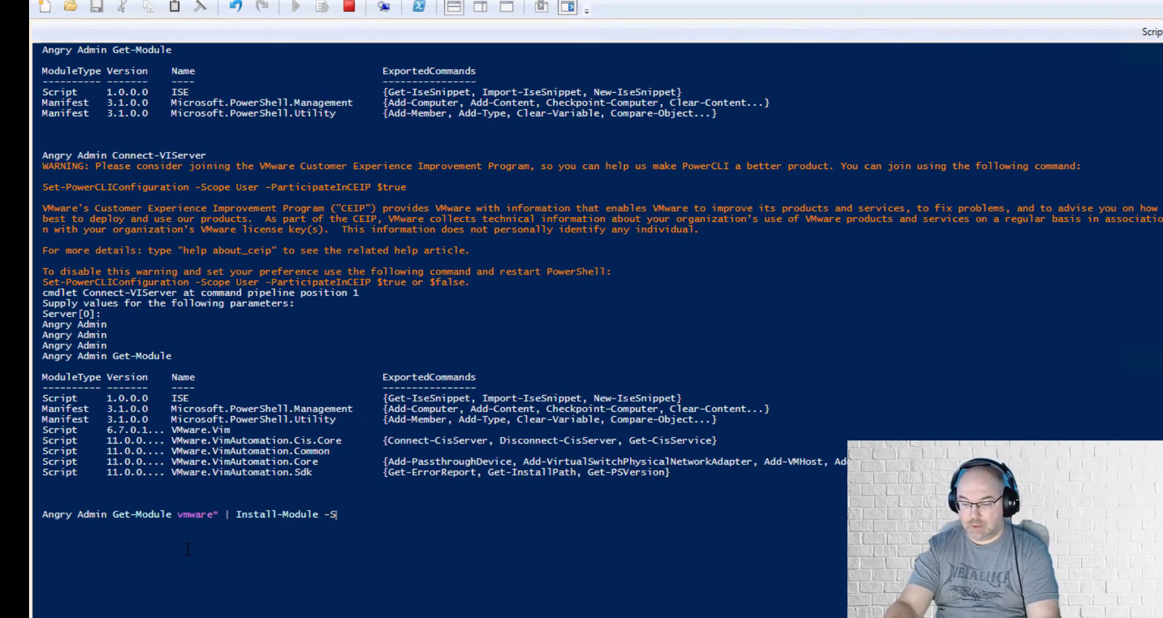
{"action": "type", "text": "cope AllUsers"}
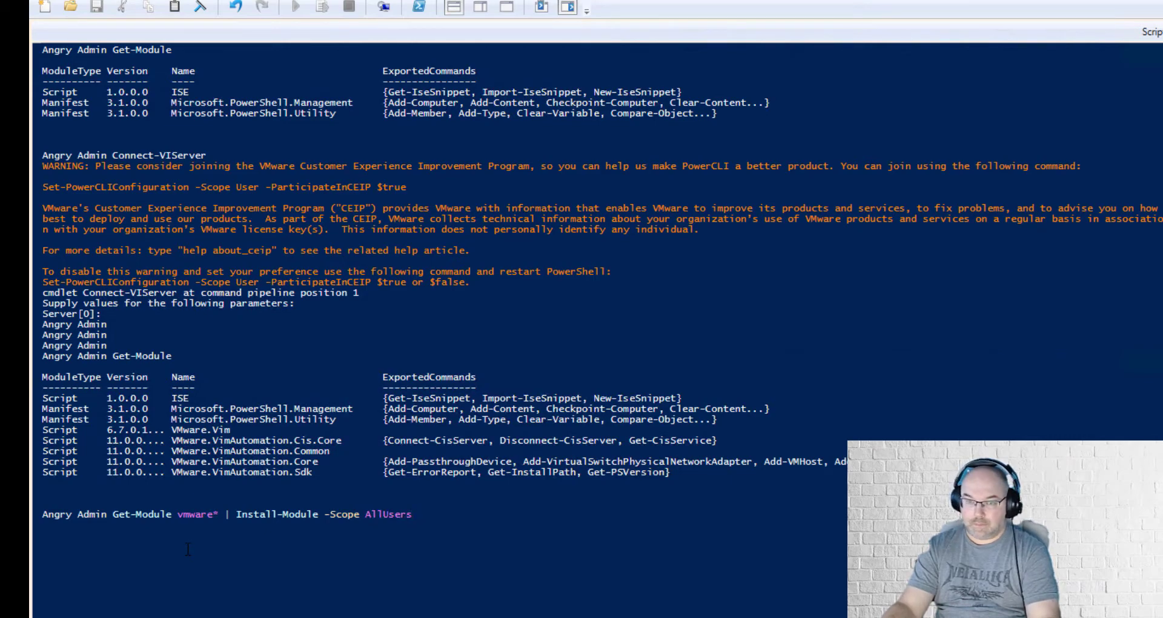
{"action": "type", "text": "-SkipPublisherCheck"}
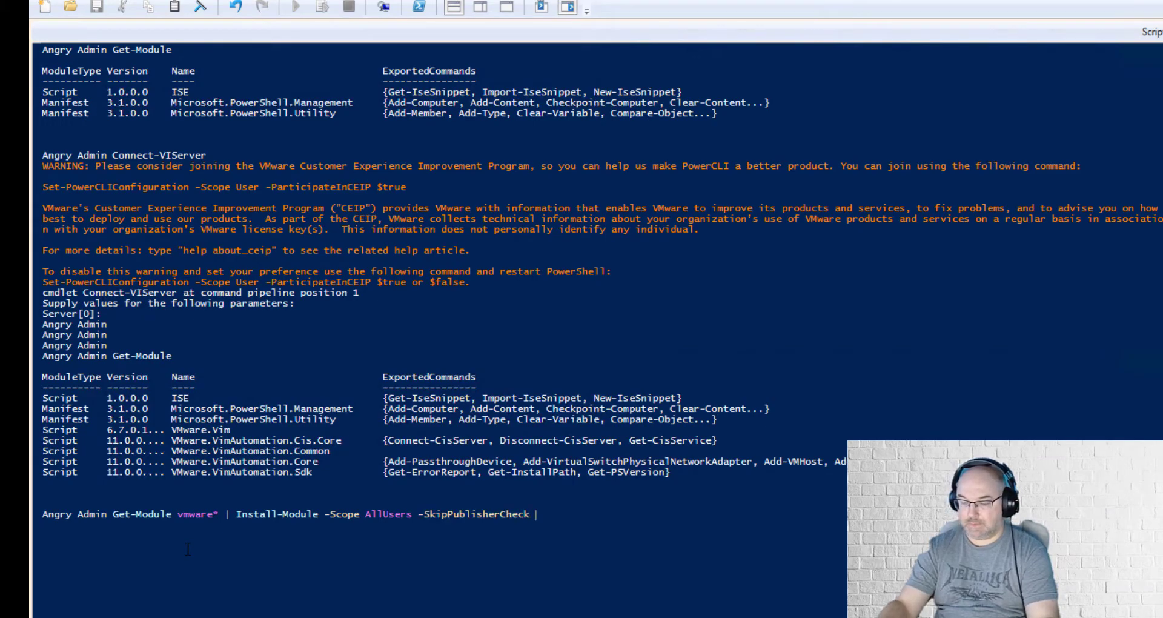
{"action": "type", "text": "-F"}
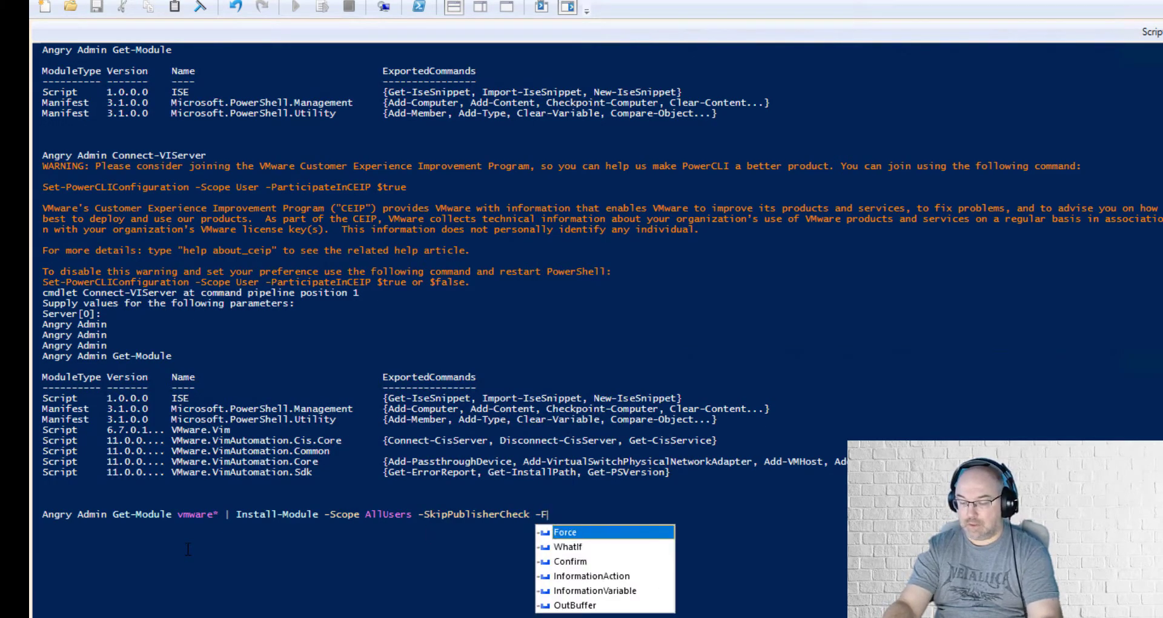
{"action": "key", "text": "Tab"}
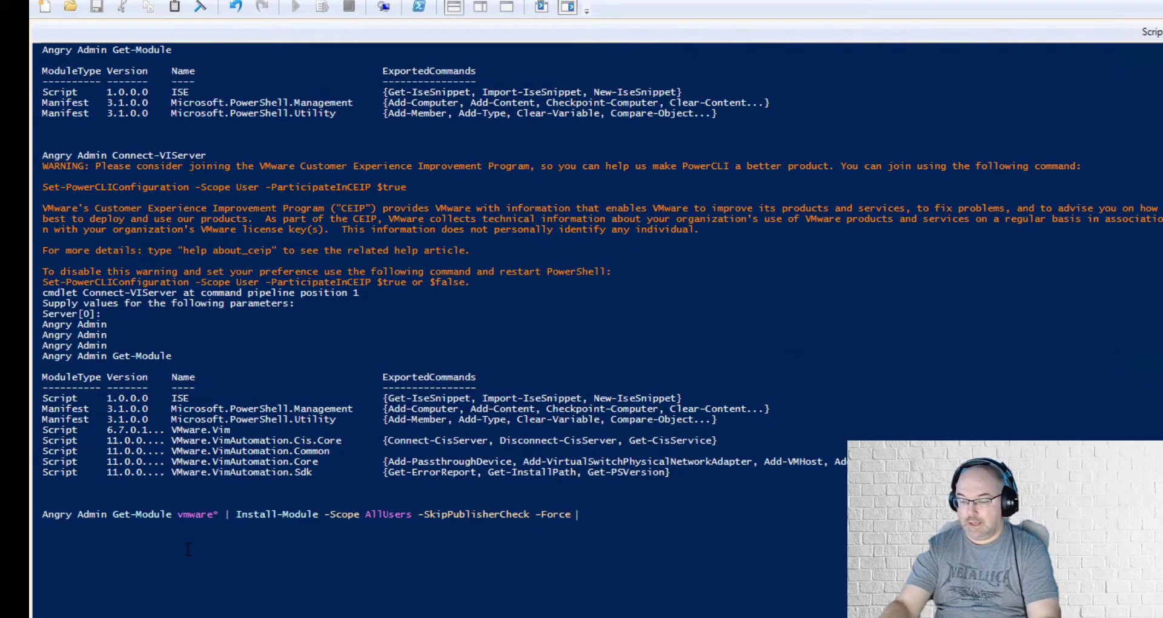
{"action": "type", "text": "-Confirm"}
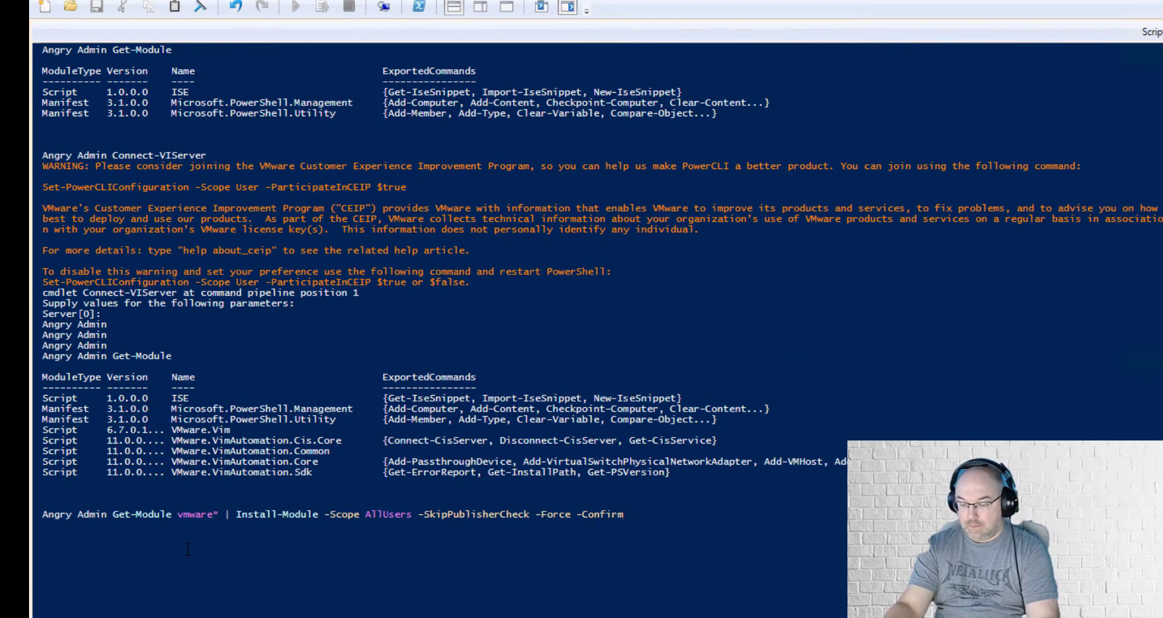
{"action": "type", "text": ":$f"}
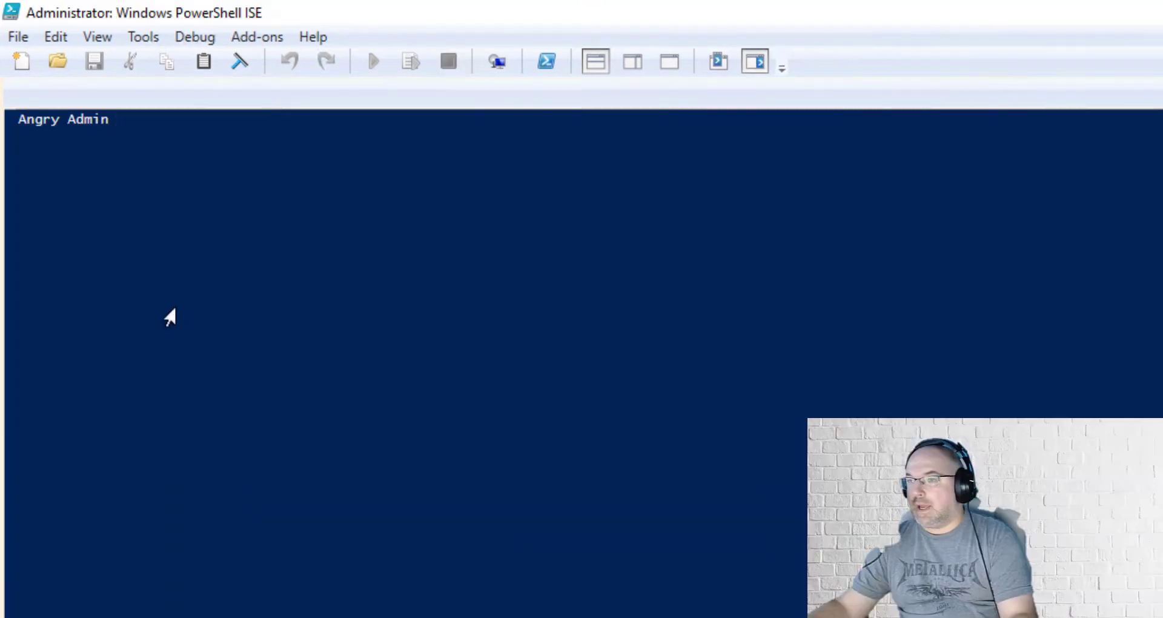
- In the fresh console run Get-Module, then start Connect-VIServer awaiting a Server value
{"action": "type", "text": "get"}
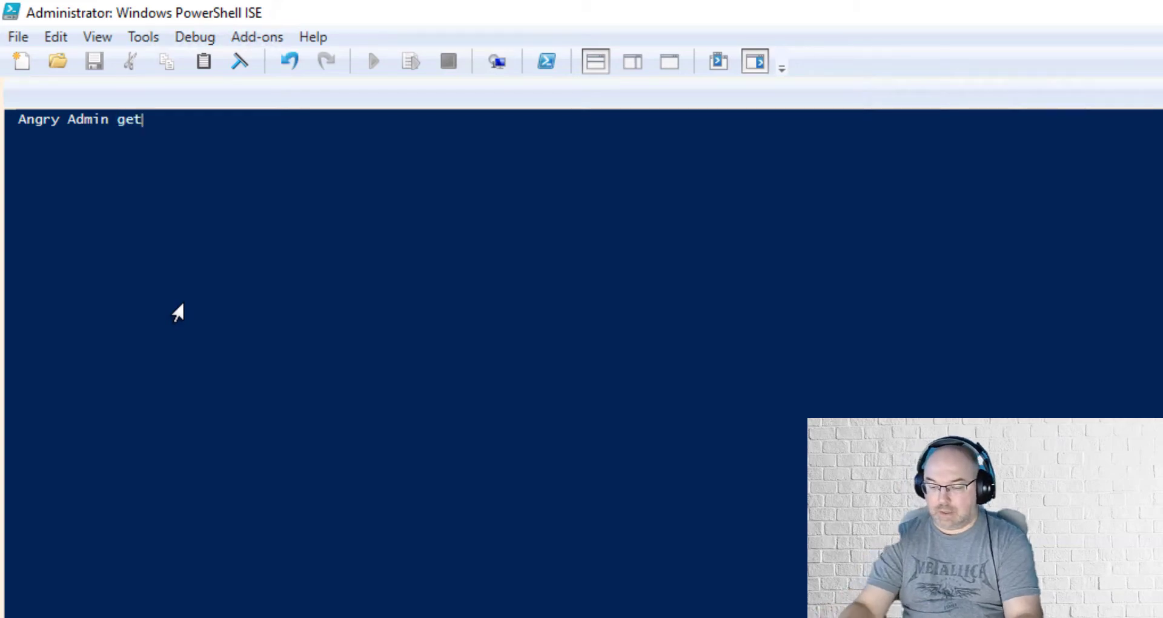
{"action": "type", "text": "-mo"}
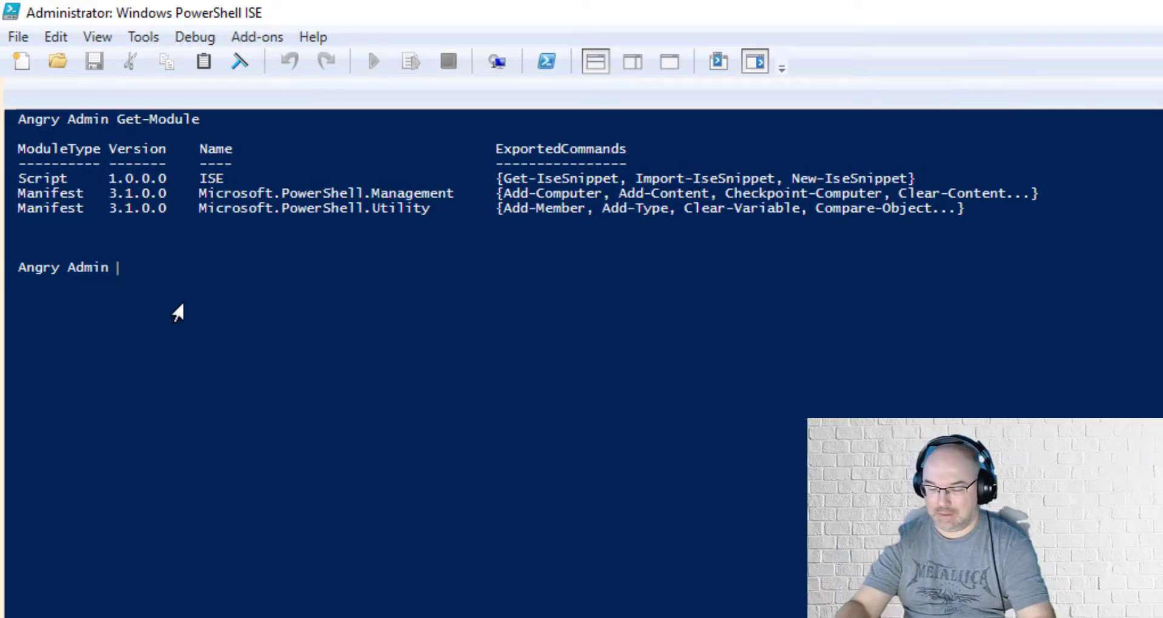
{"action": "type", "text": "co"}
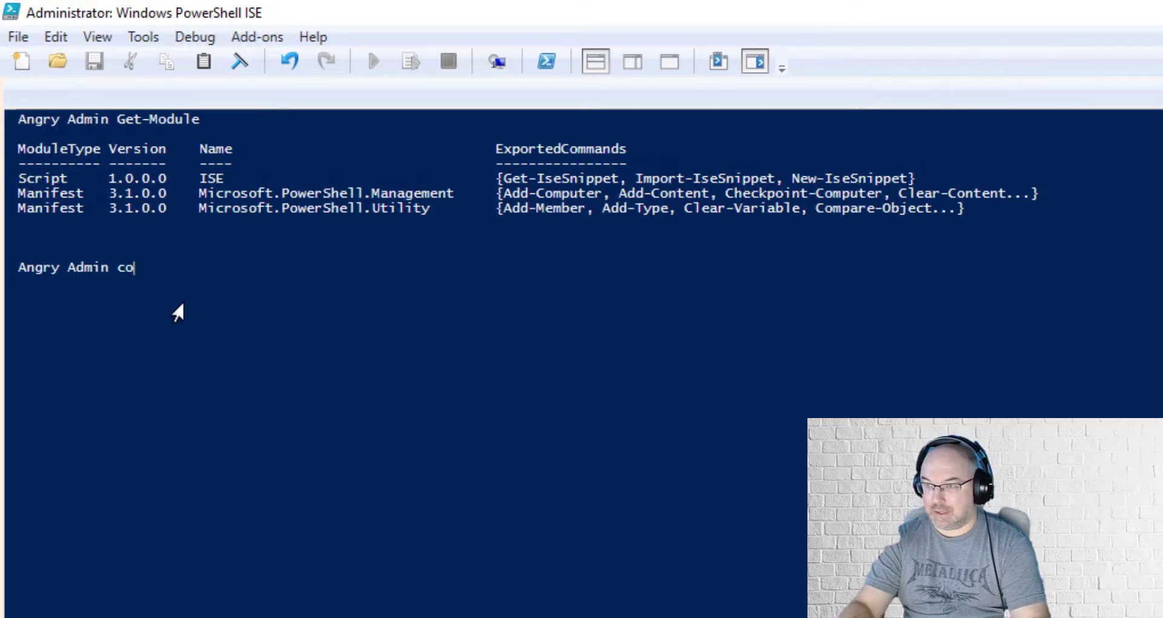
{"action": "type", "text": "nnect-VIServer"}
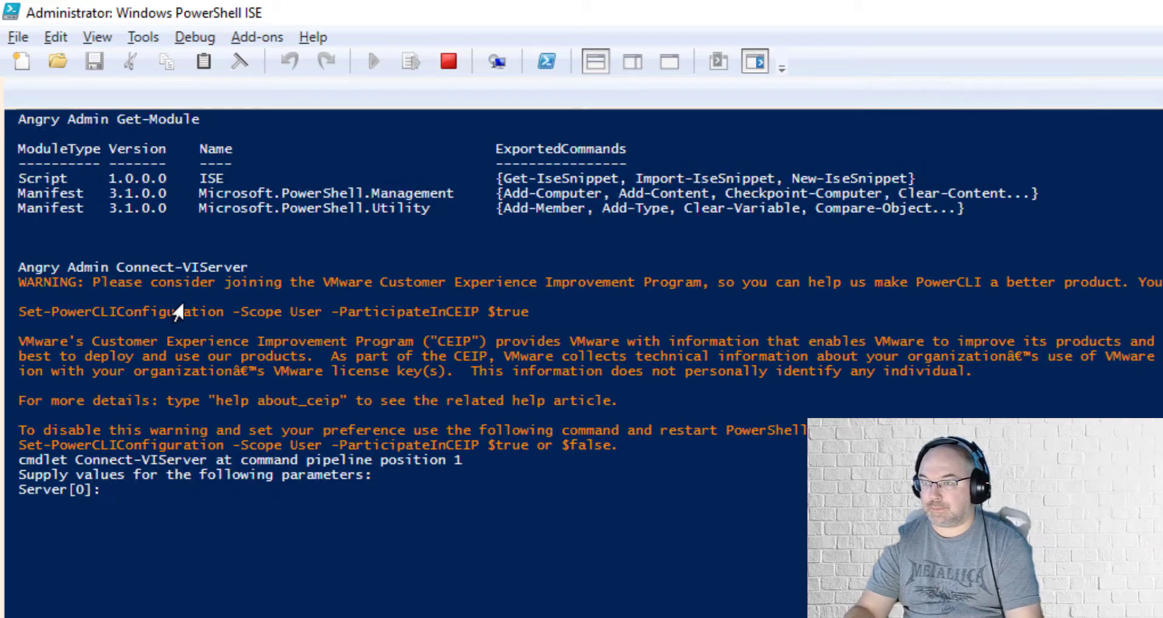
- Exit the Server prompt and enter Get-Module at the new prompt
{"action": "type", "text": "Angry Admin get"}
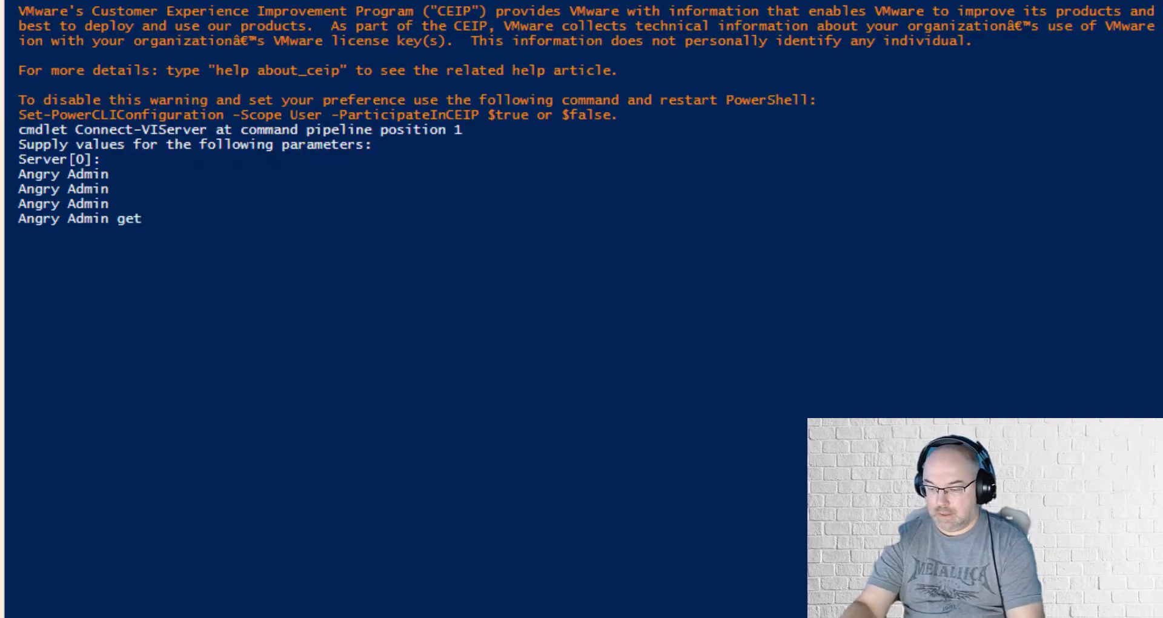
{"action": "type", "text": "Get-Module"}
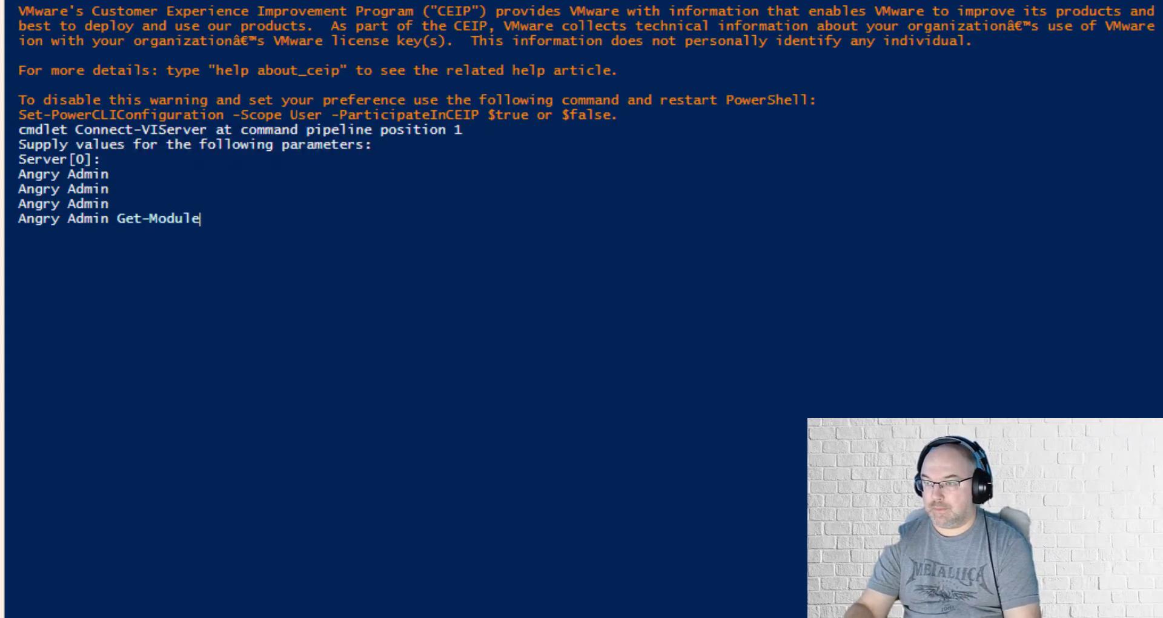